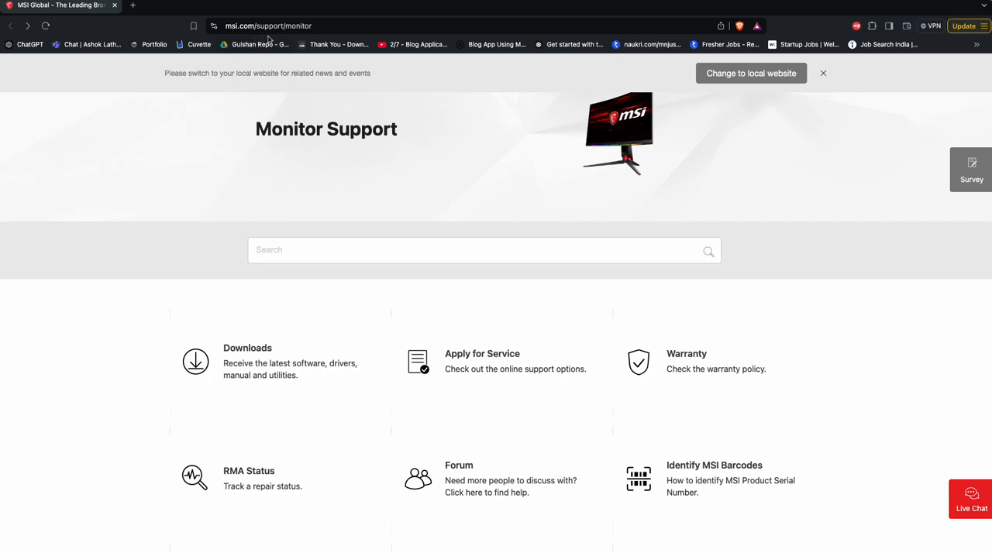
{"action": "mouse_move", "coordinate": [196, 286]}
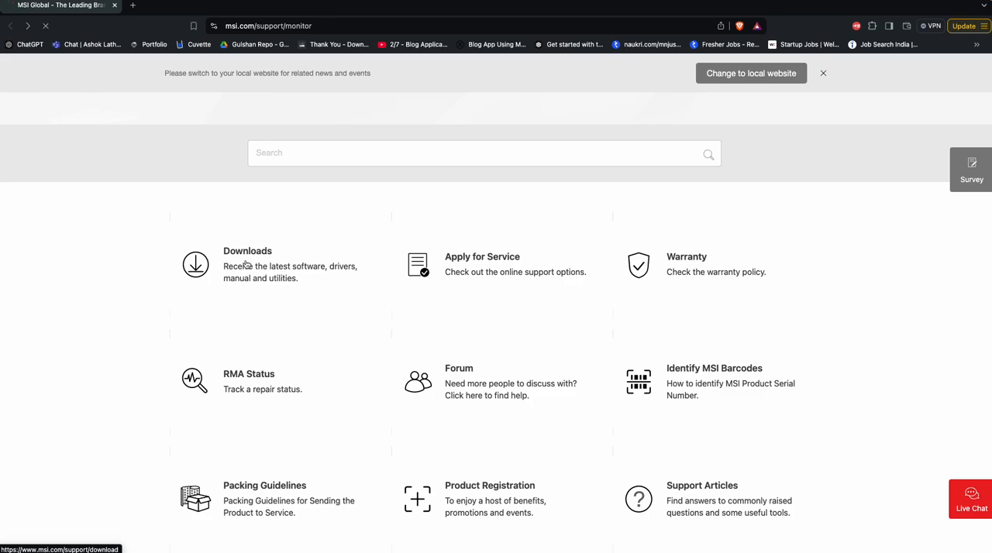
- On Downloads, set the product line to Monitors, Business Productivity Monitors, Modern Series
{"action": "left_click", "coordinate": [248, 252]}
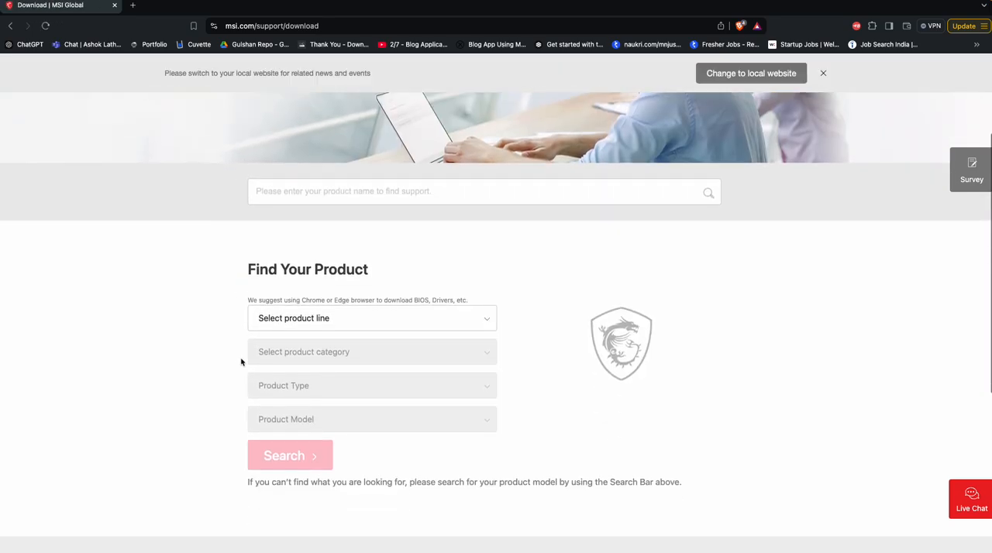
{"action": "left_click", "coordinate": [372, 317]}
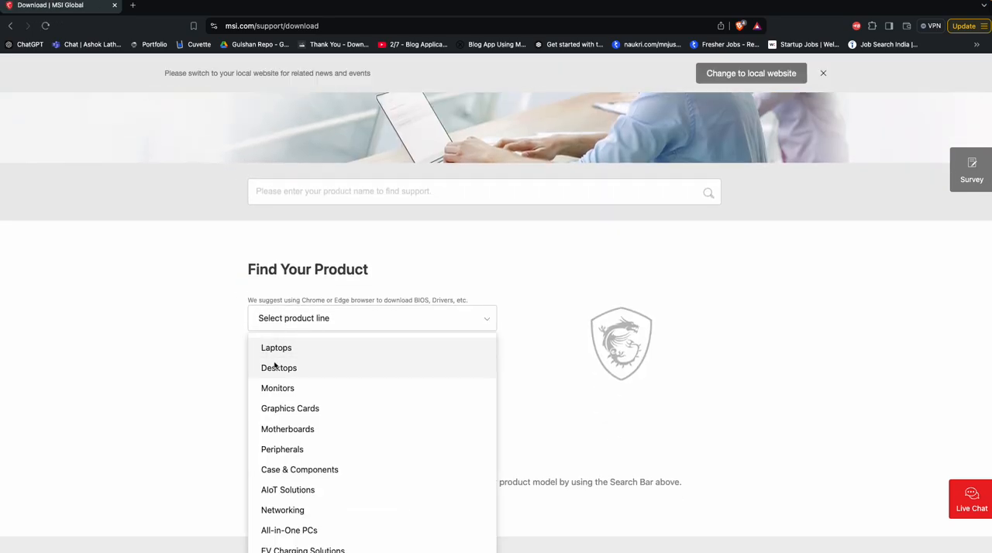
{"action": "left_click", "coordinate": [277, 389]}
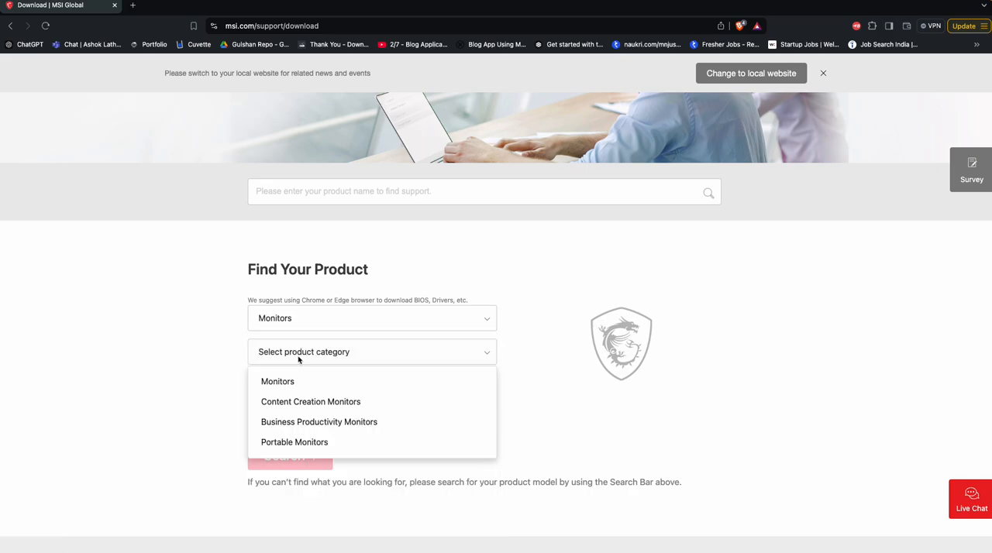
{"action": "mouse_move", "coordinate": [278, 381]}
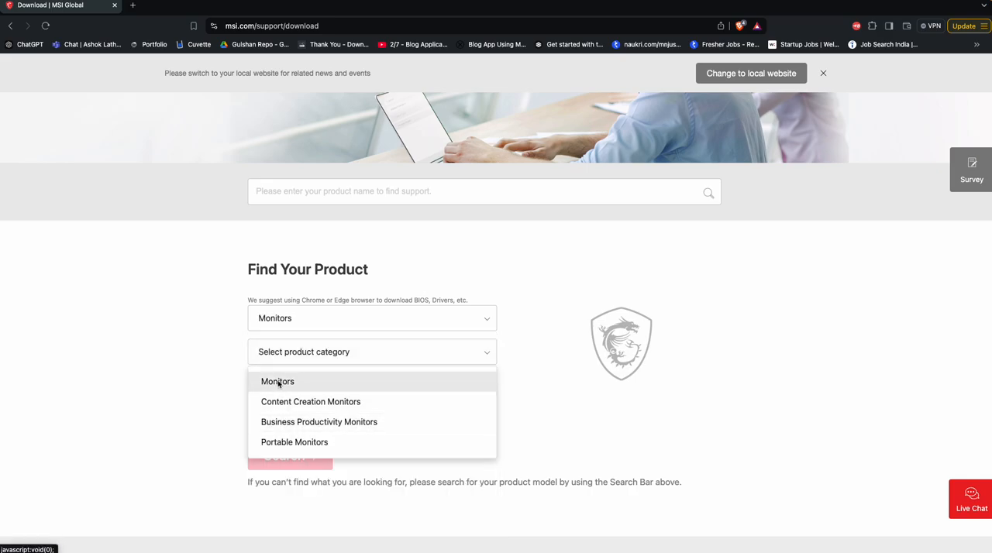
{"action": "mouse_move", "coordinate": [310, 401]}
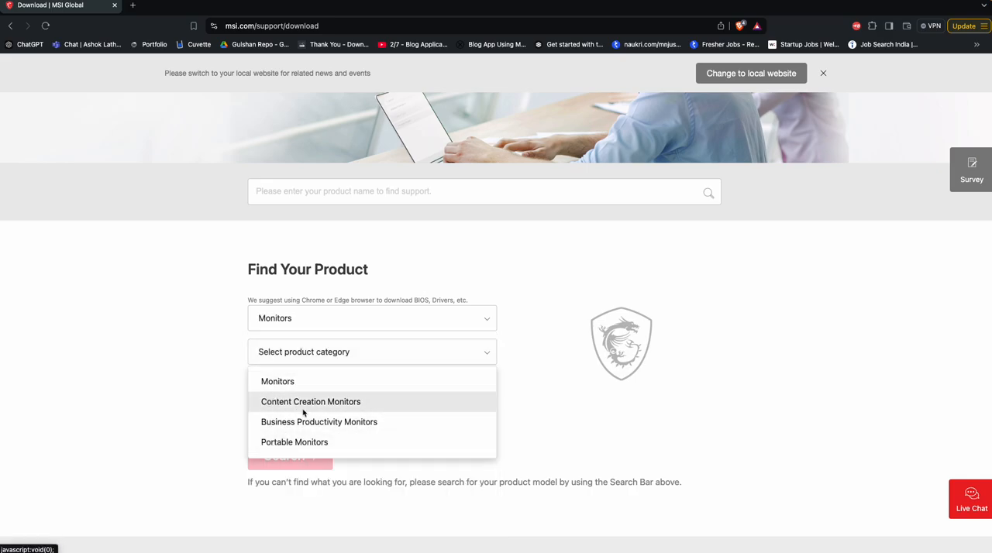
{"action": "mouse_move", "coordinate": [295, 442]}
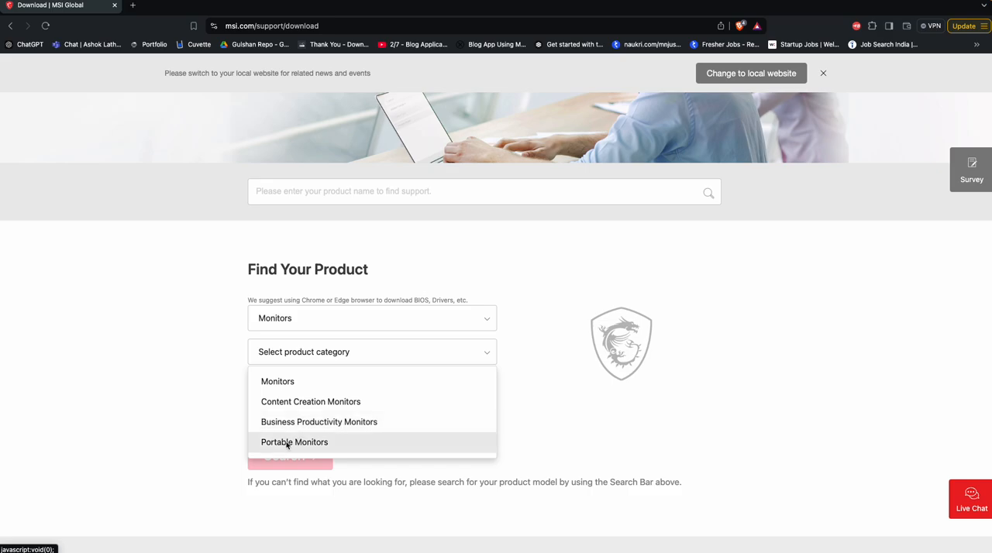
{"action": "mouse_move", "coordinate": [318, 421]}
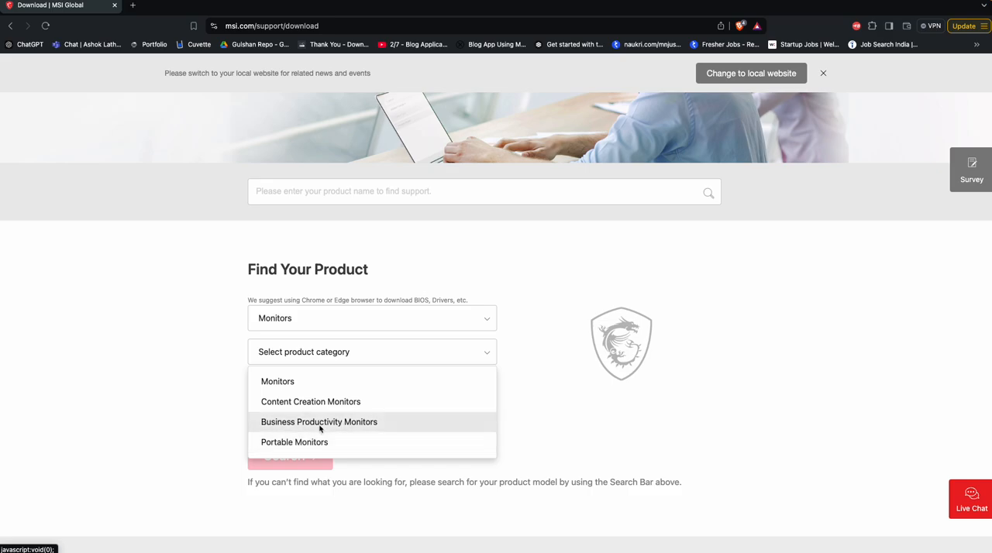
{"action": "left_click", "coordinate": [319, 421]}
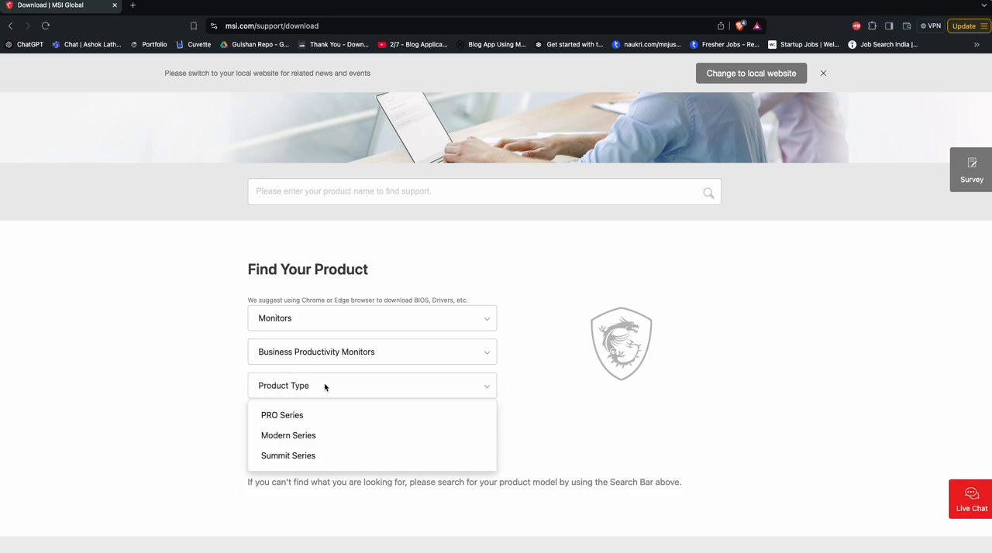
{"action": "mouse_move", "coordinate": [288, 435]}
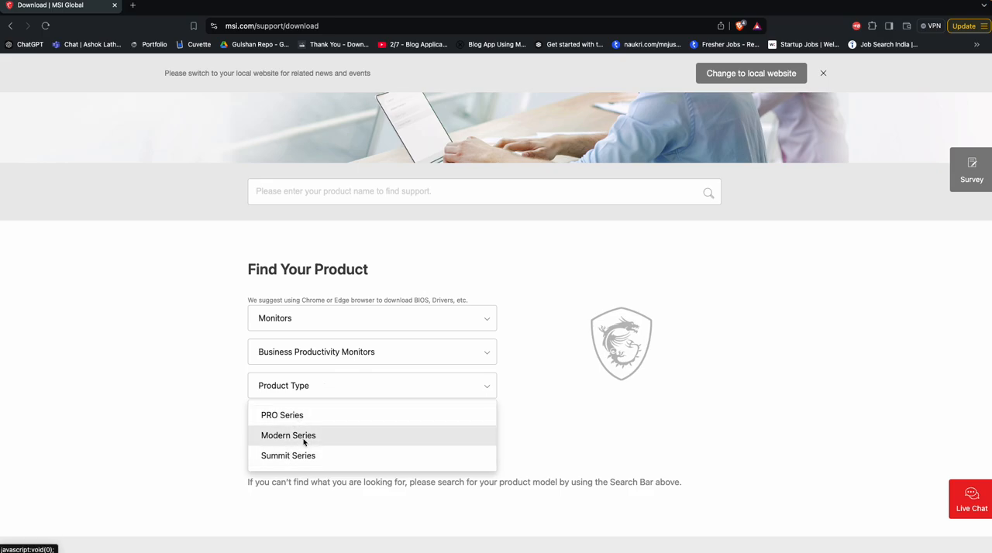
{"action": "left_click", "coordinate": [288, 435]}
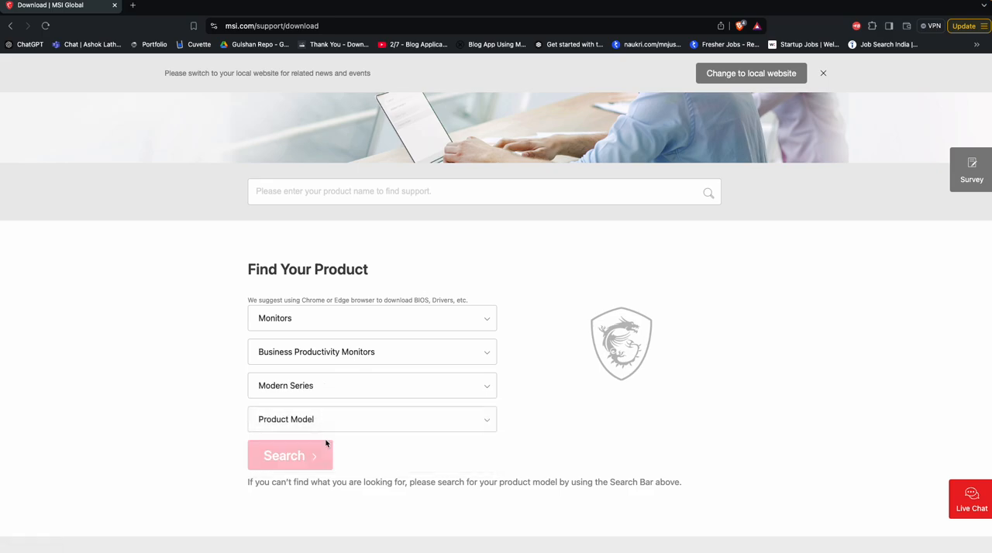
- Pick the Modern-MD272XP model and submit the search
{"action": "left_click", "coordinate": [372, 419]}
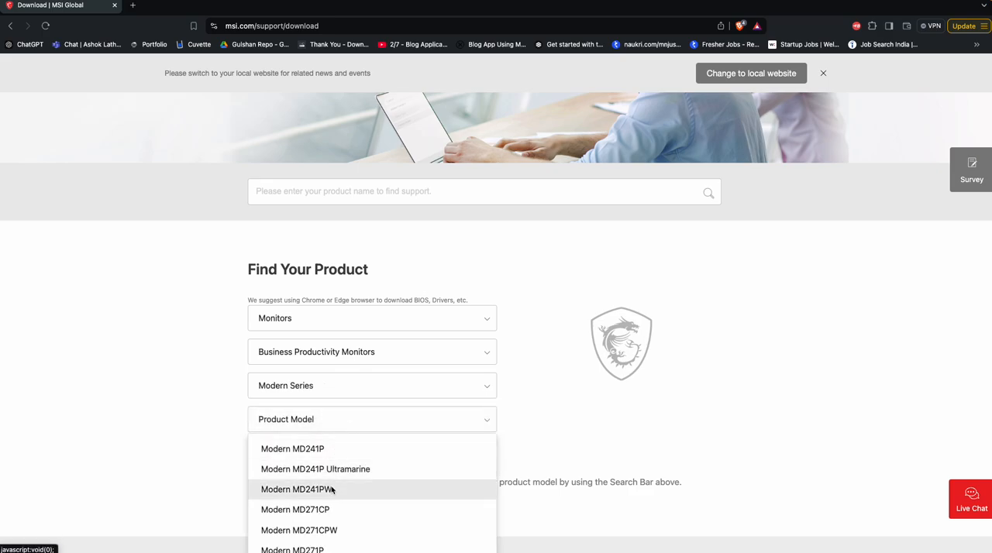
{"action": "scroll", "scroll_direction": "down", "scroll_amount": 3}
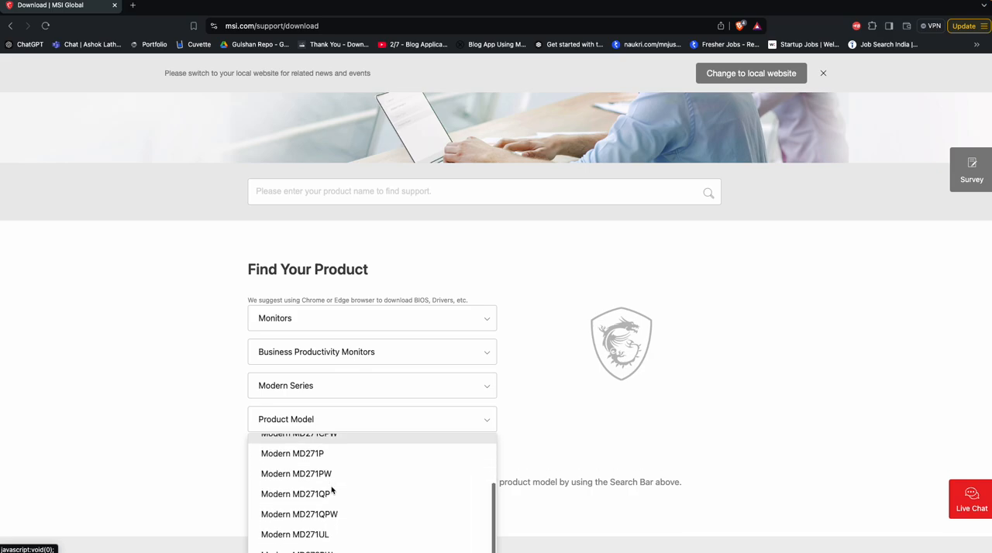
{"action": "scroll", "scroll_direction": "down", "scroll_amount": 3}
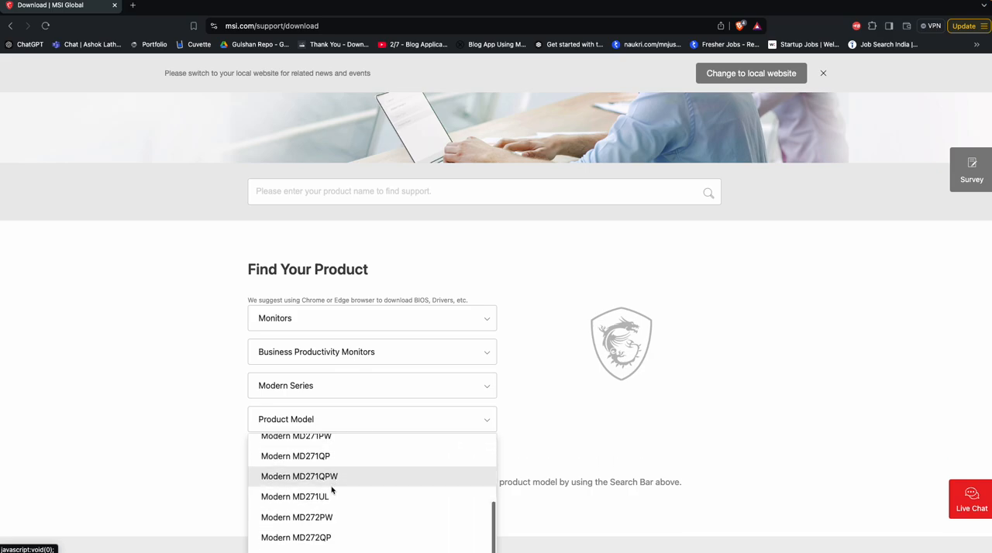
{"action": "scroll", "scroll_direction": "down", "scroll_amount": 3}
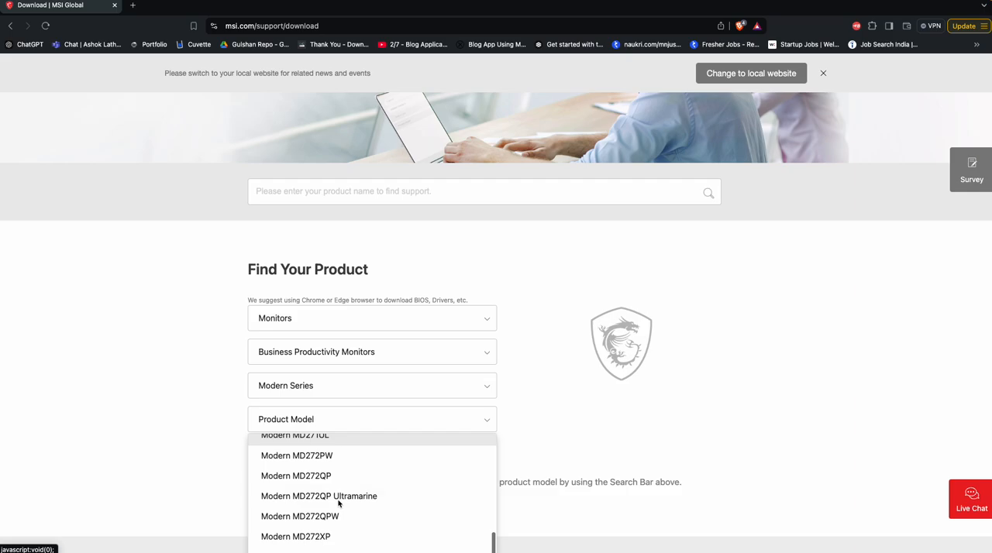
{"action": "left_click", "coordinate": [295, 537]}
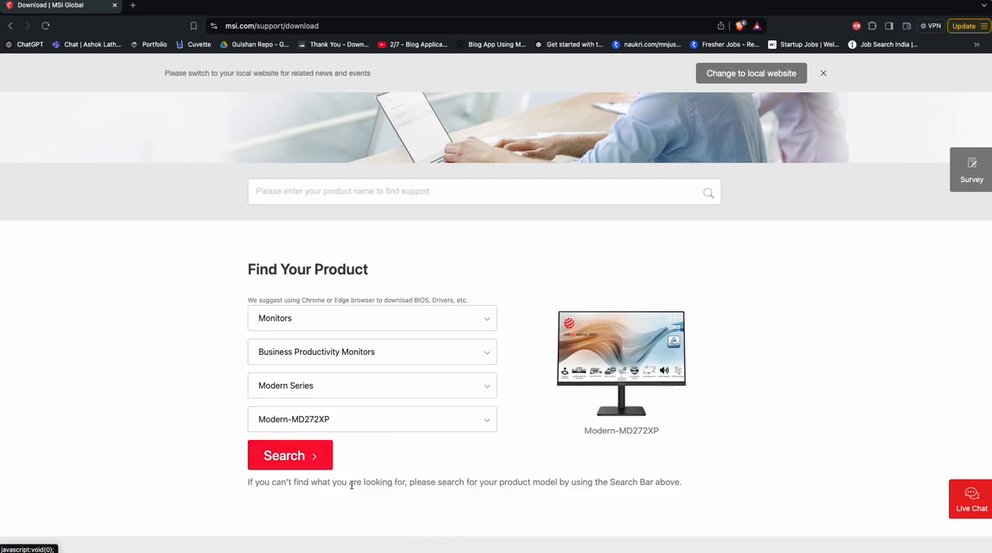
{"action": "left_click", "coordinate": [290, 455]}
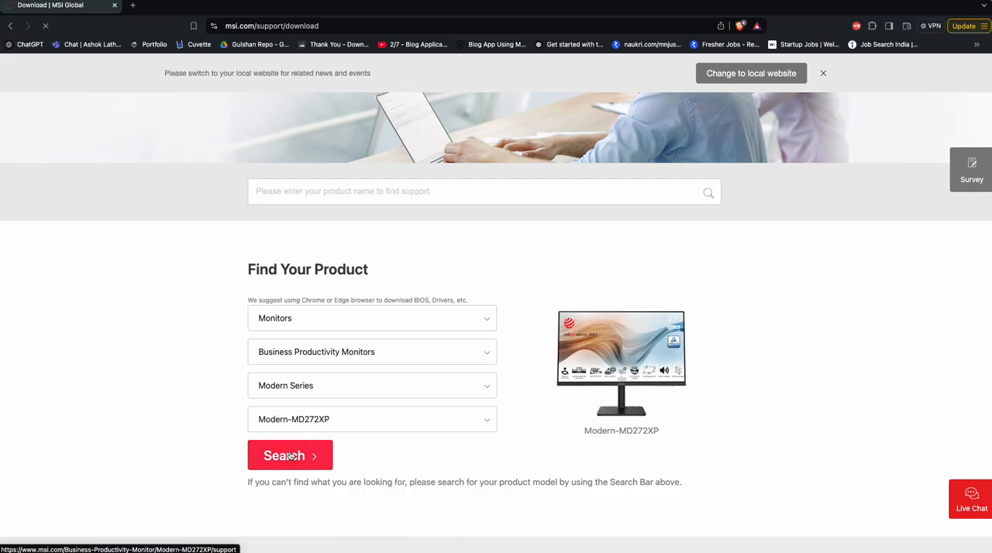
- Keep Win11 64 as the operating system and scroll to the two Monitor Driver downloads
{"action": "left_click", "coordinate": [290, 456]}
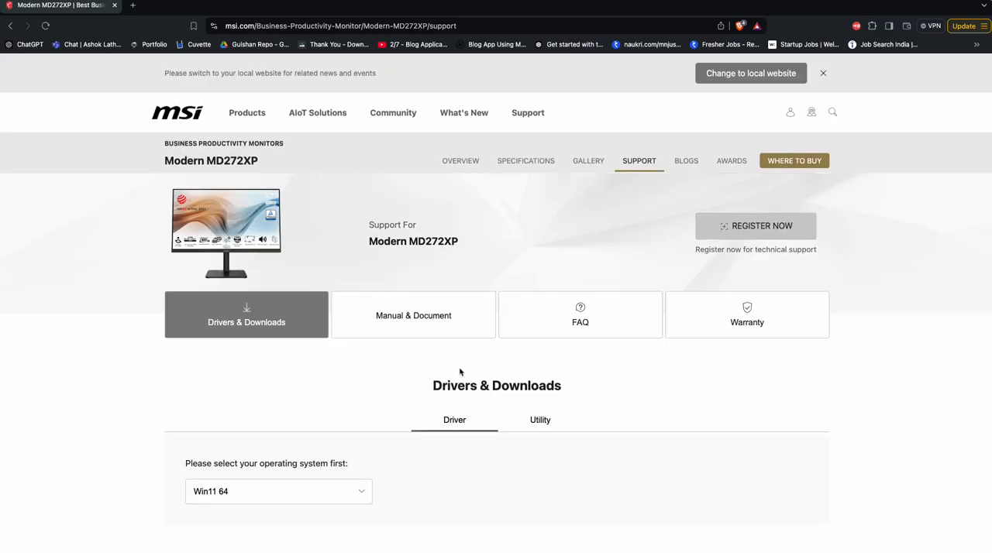
{"action": "scroll", "scroll_direction": "down", "scroll_amount": 3}
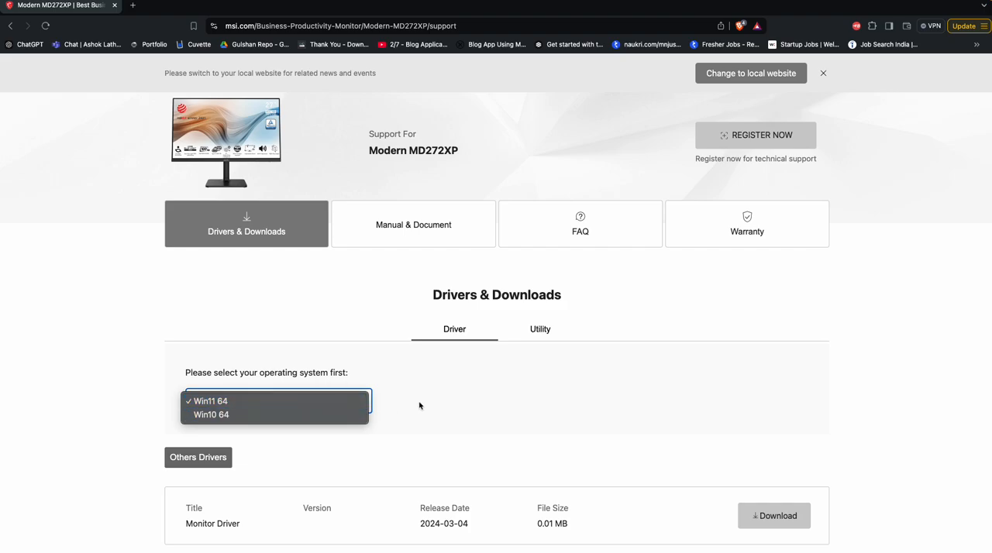
{"action": "left_click", "coordinate": [210, 401]}
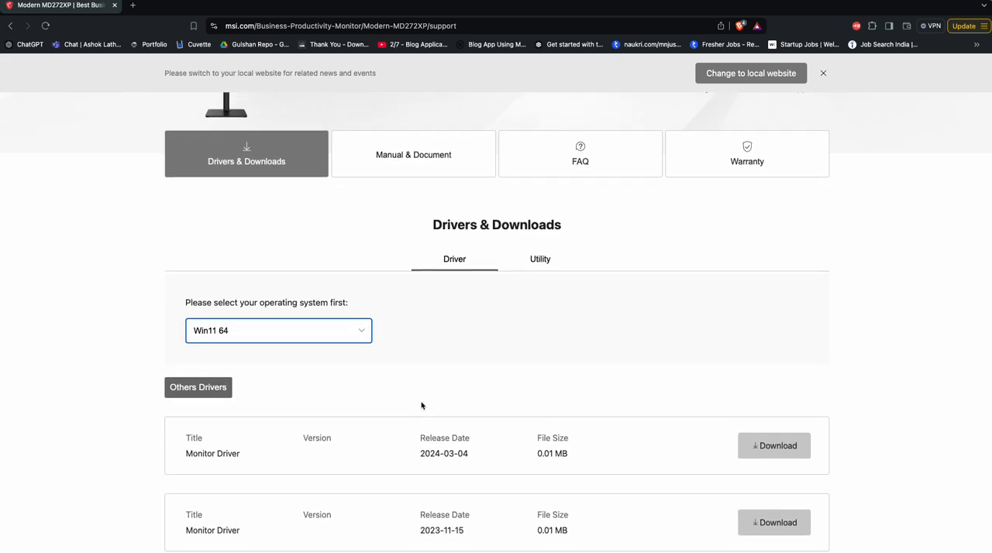
{"action": "mouse_move", "coordinate": [269, 344]}
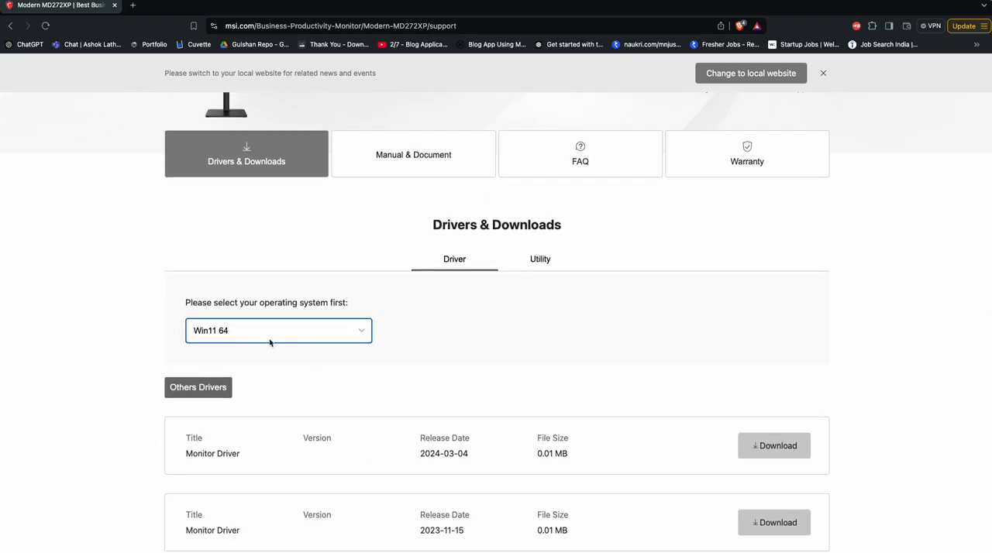
{"action": "scroll", "scroll_direction": "down", "scroll_amount": 3}
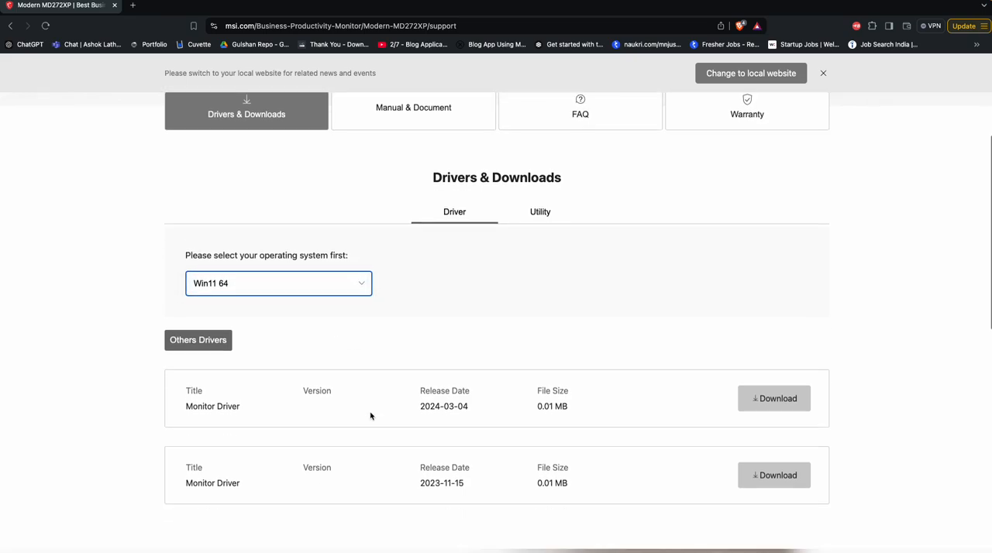
{"action": "scroll", "scroll_direction": "down", "scroll_amount": 3}
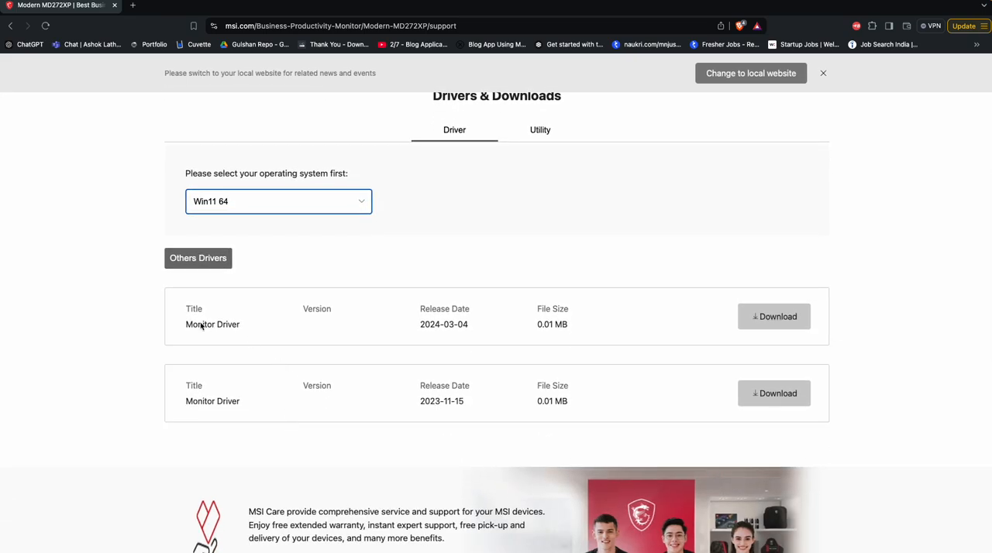